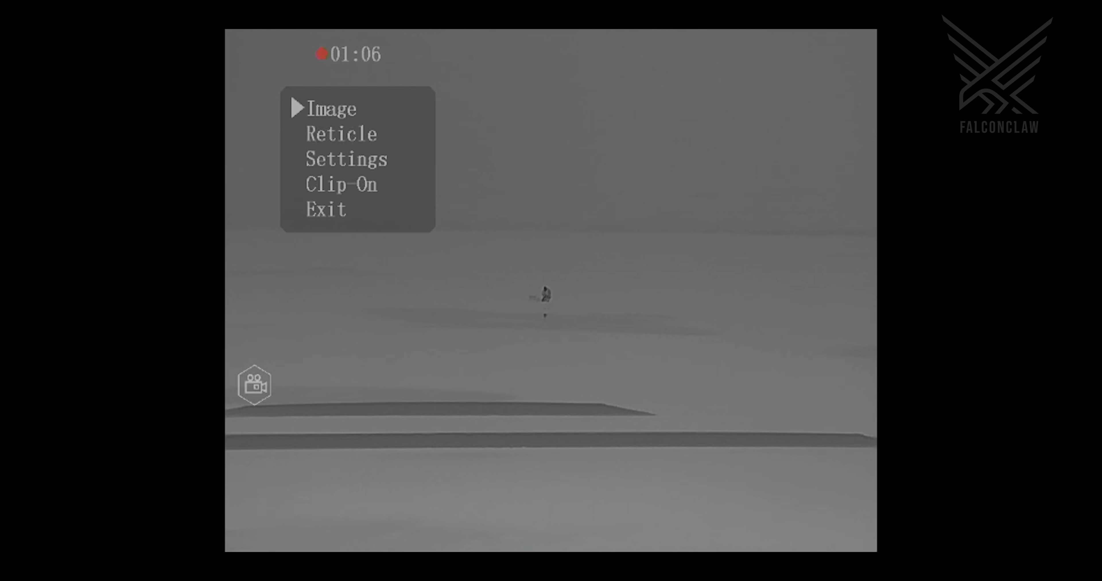
# - Enter the Image submenu to reach Brightness, Contrast and Red value, leaving Red value at 1
pyautogui.click(330, 109)
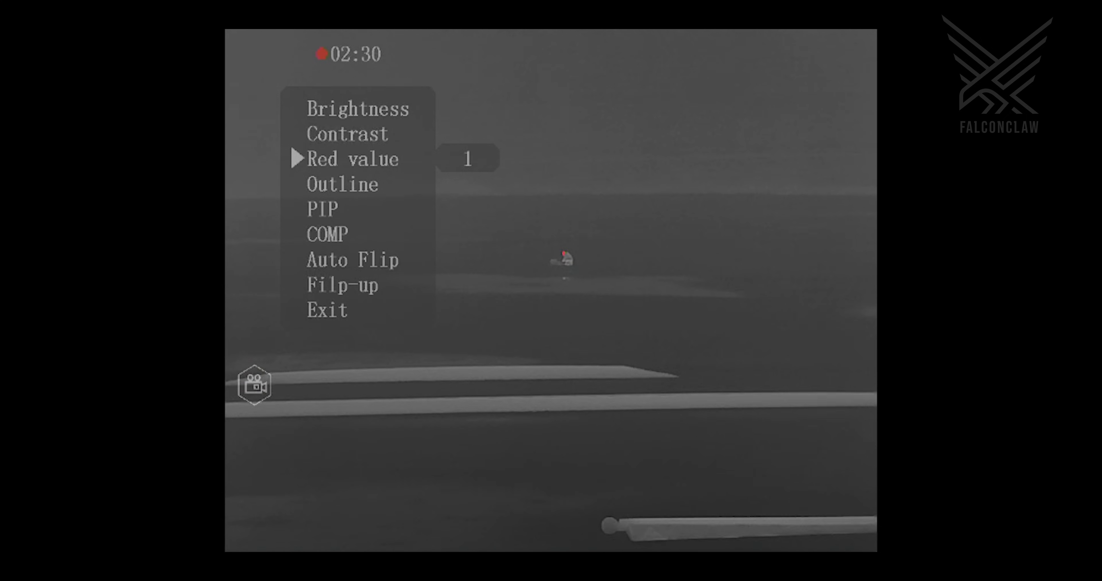
# - Set Outline to White so the scene renders as edge outlines, then move on to the Reticle submenu
pyautogui.click(466, 159)
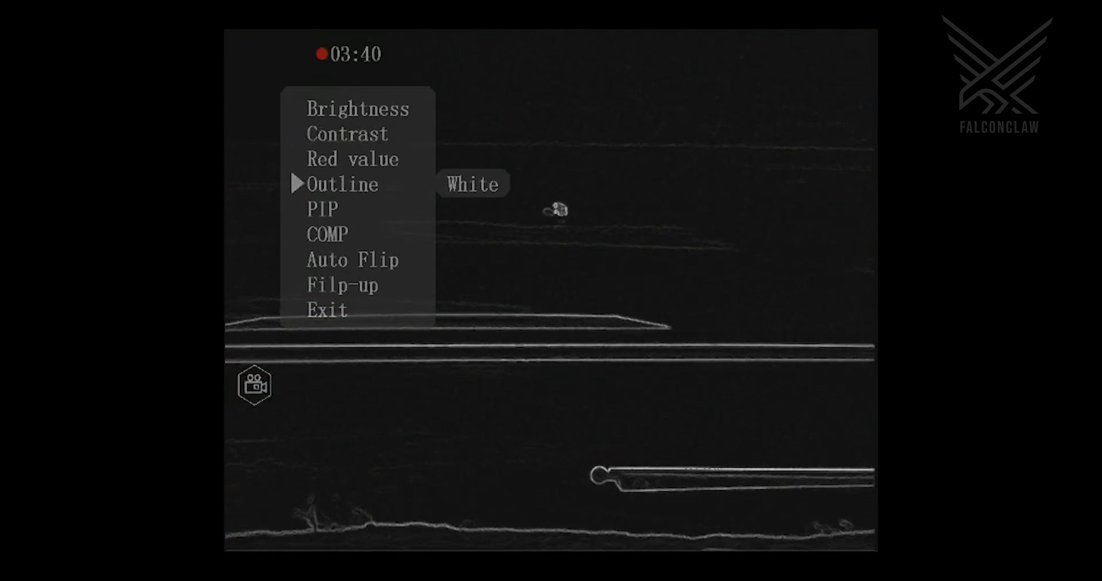
pyautogui.click(472, 184)
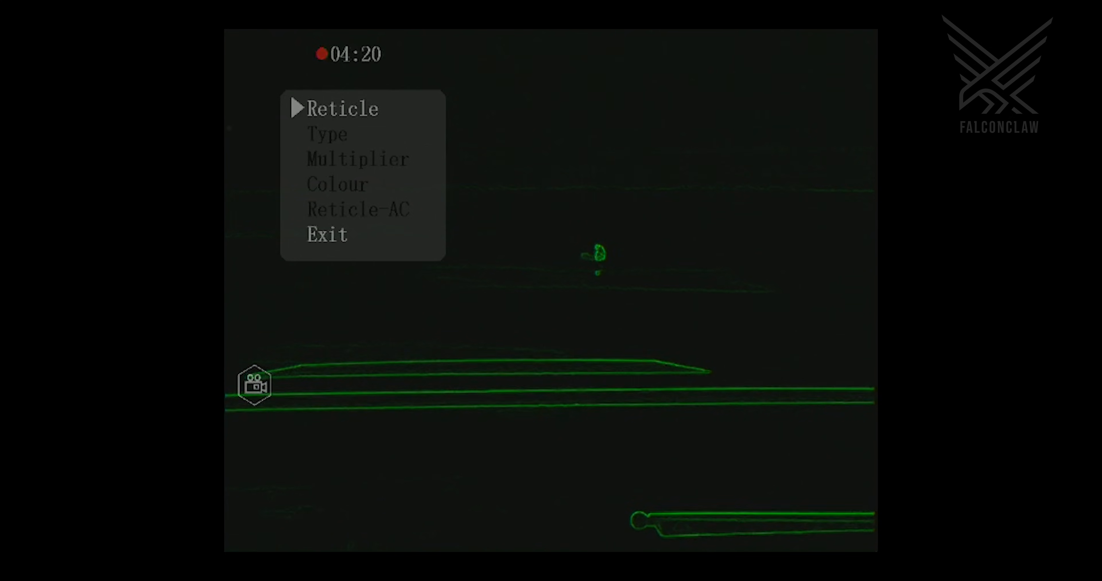
# - Switch from Reticle to Settings and show Working Hours, reporting service time 00036 hours
pyautogui.click(342, 109)
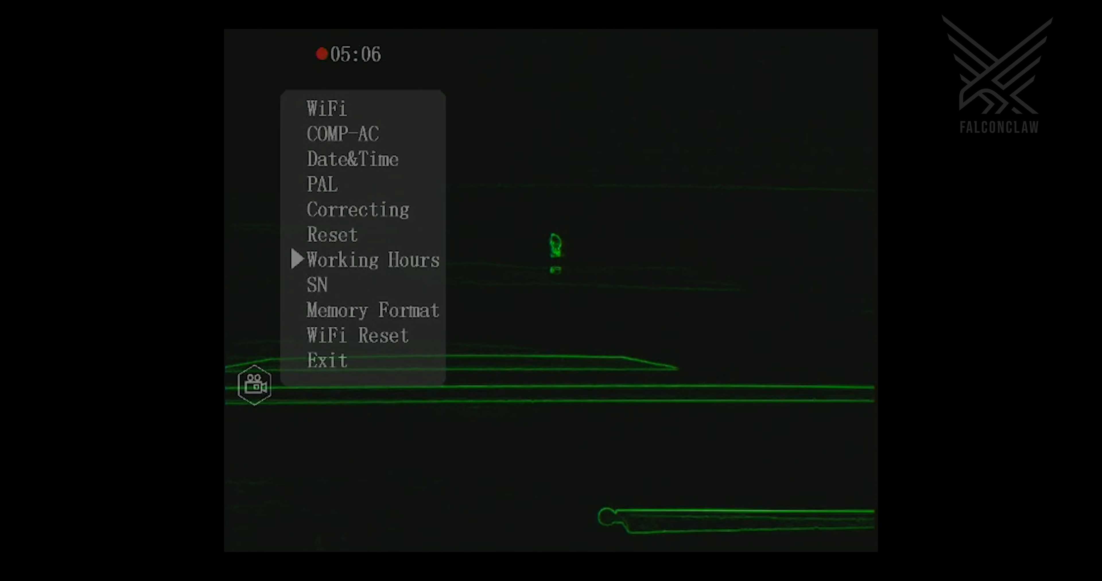
pyautogui.click(372, 259)
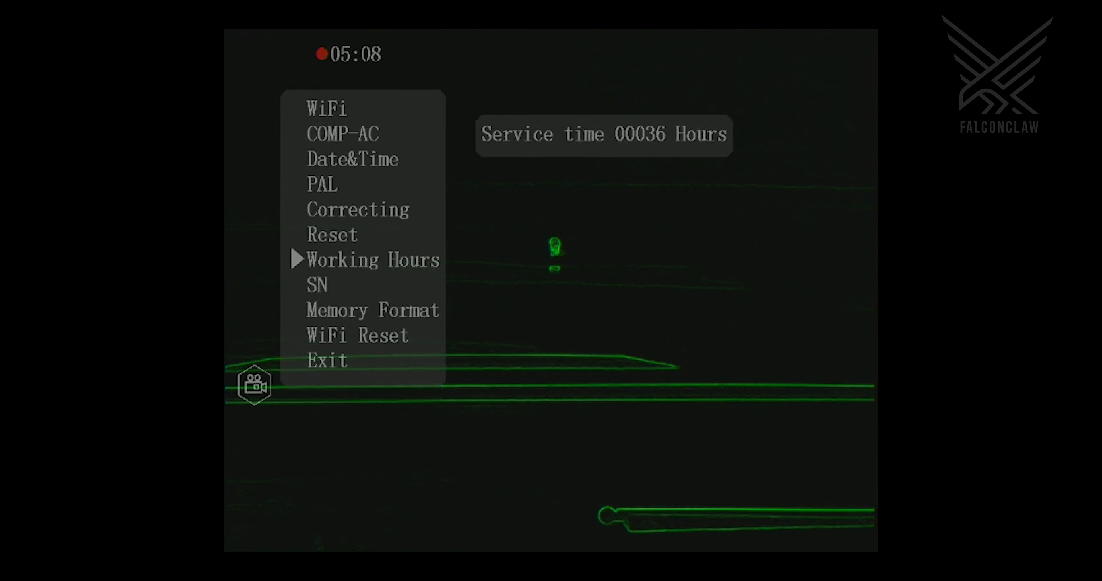